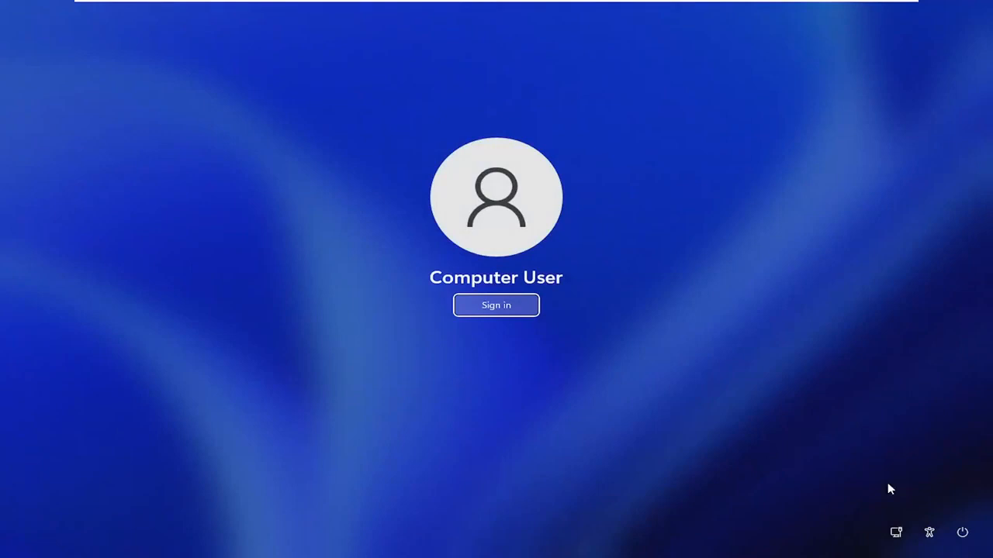
mouse_move(962, 533)
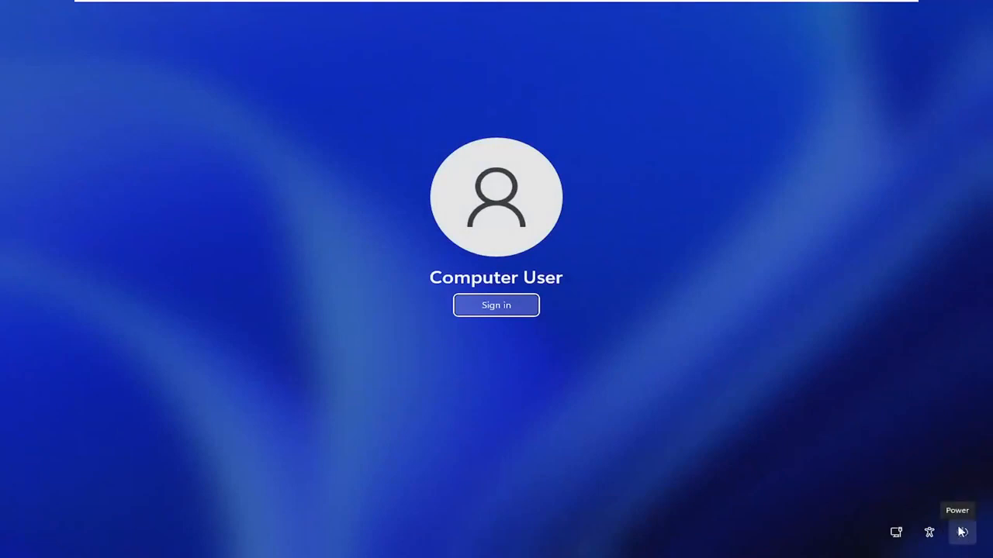
- Show the sleep, shut down and restart power options on the sign-in screen
click(962, 534)
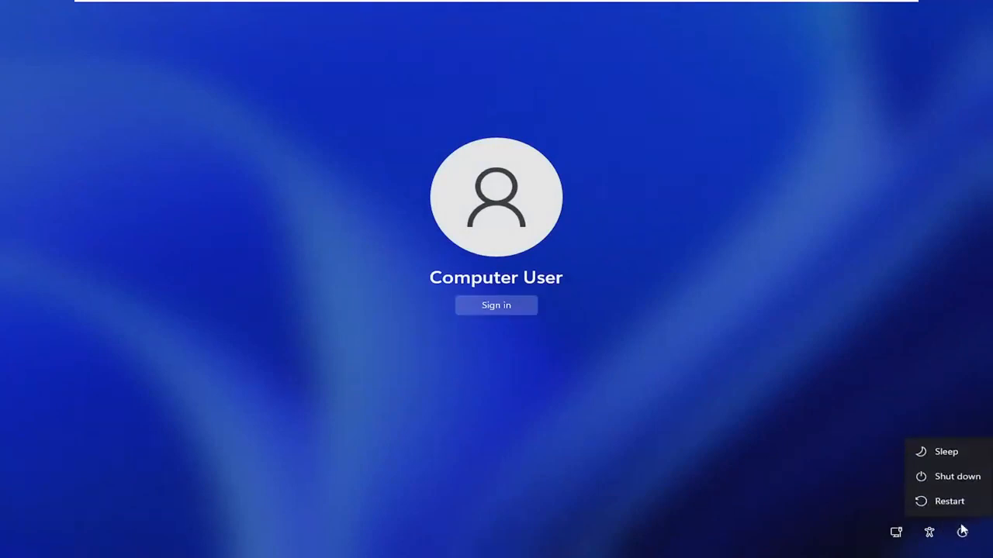
mouse_move(952, 509)
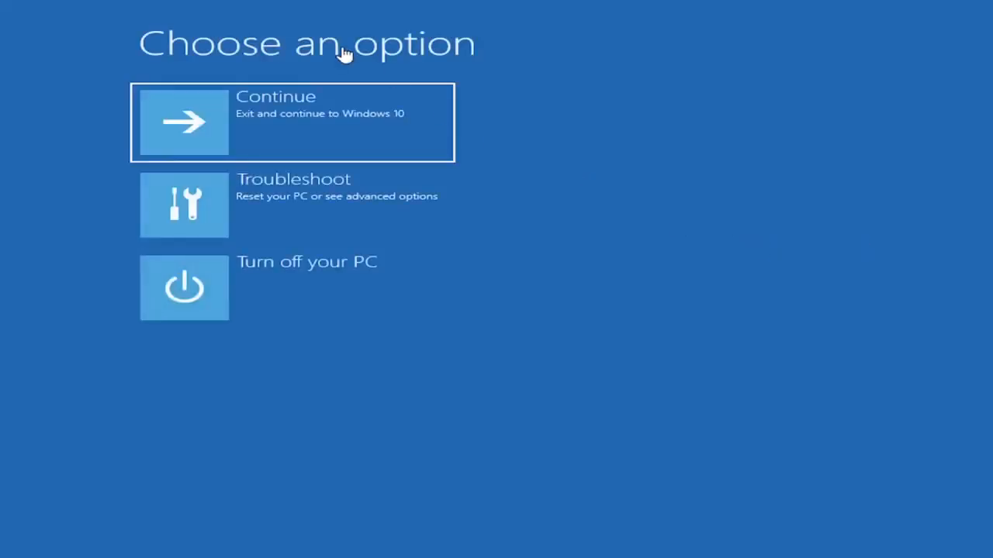
mouse_move(270, 220)
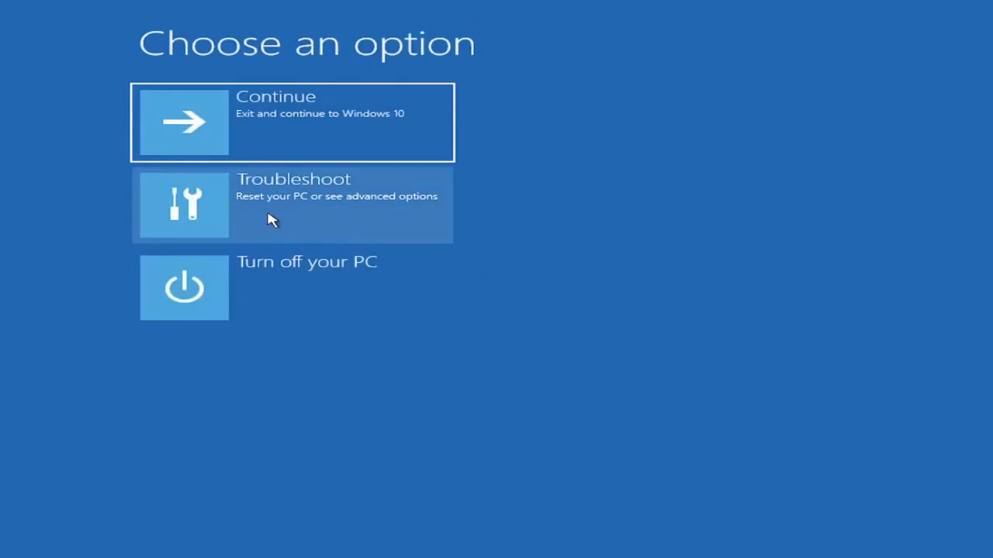
- Go through Troubleshoot and Advanced options to reach Startup Settings
click(291, 205)
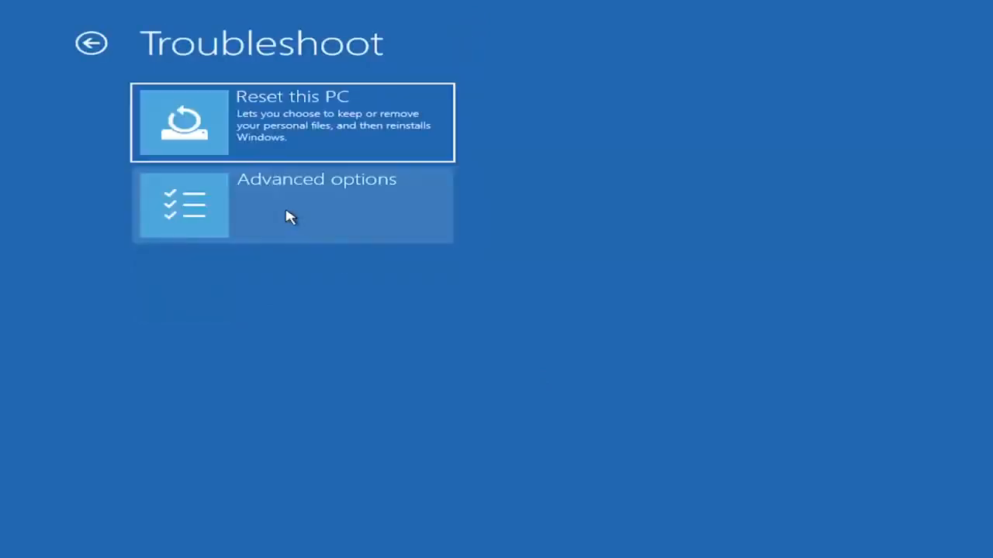
click(289, 216)
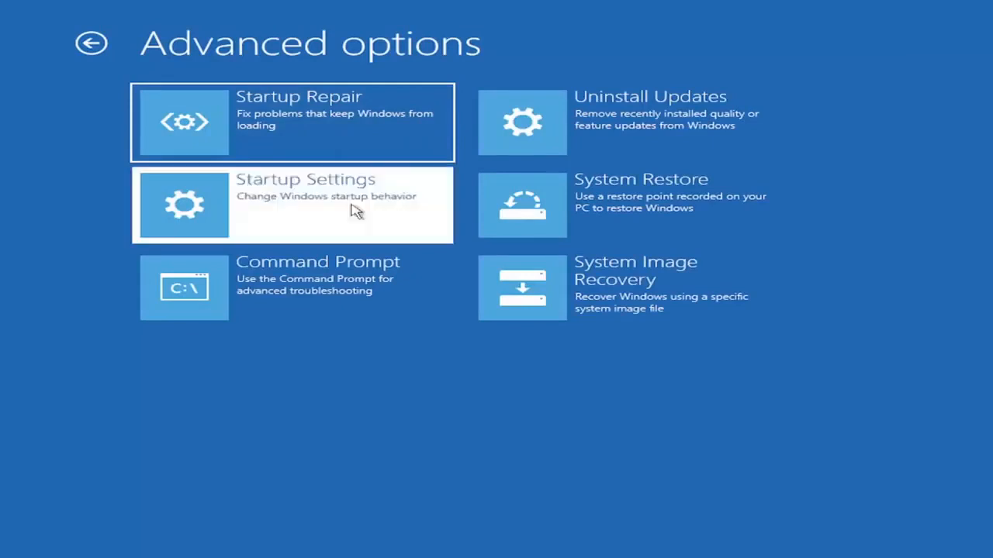
click(295, 204)
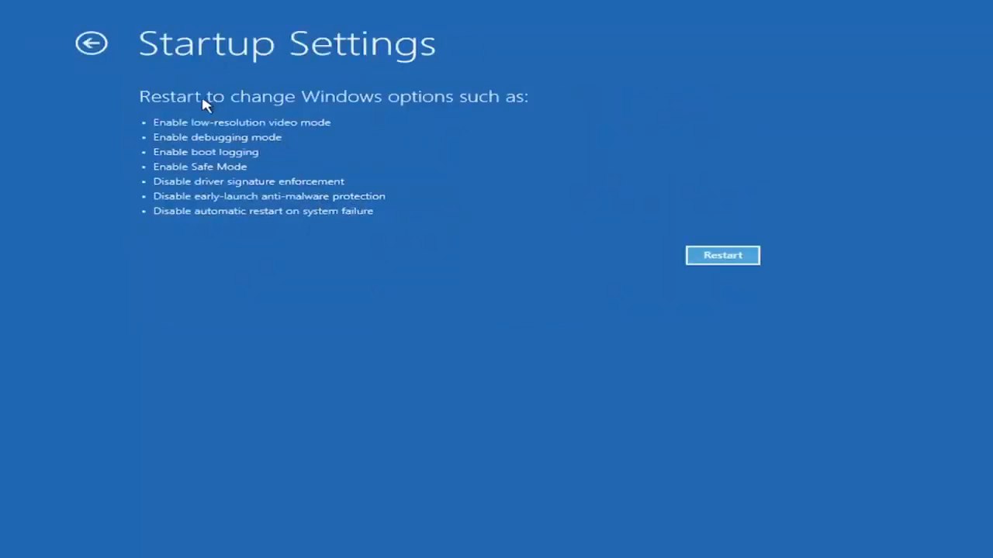
- Restart from Startup Settings and select Enable Safe Mode from the numbered menu
click(722, 256)
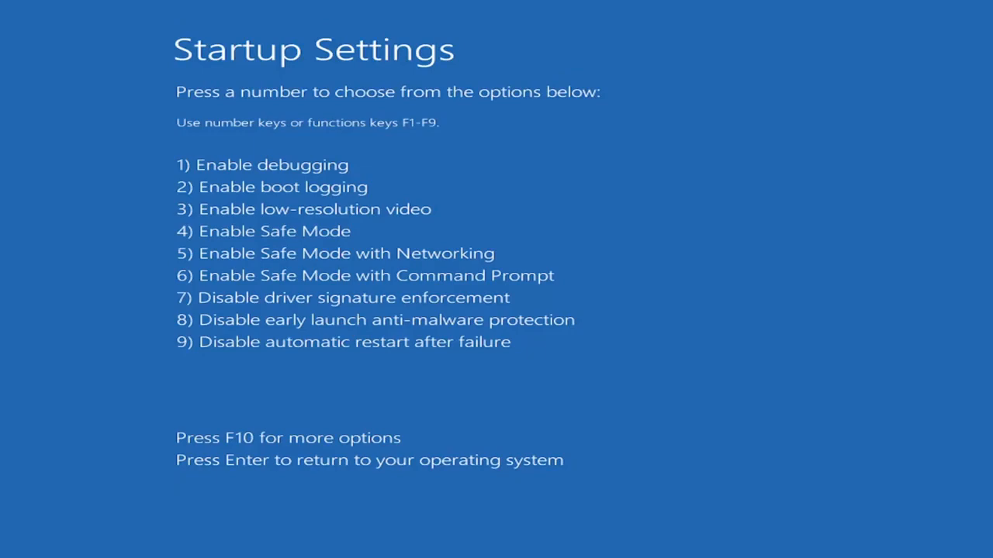
key(Enter)
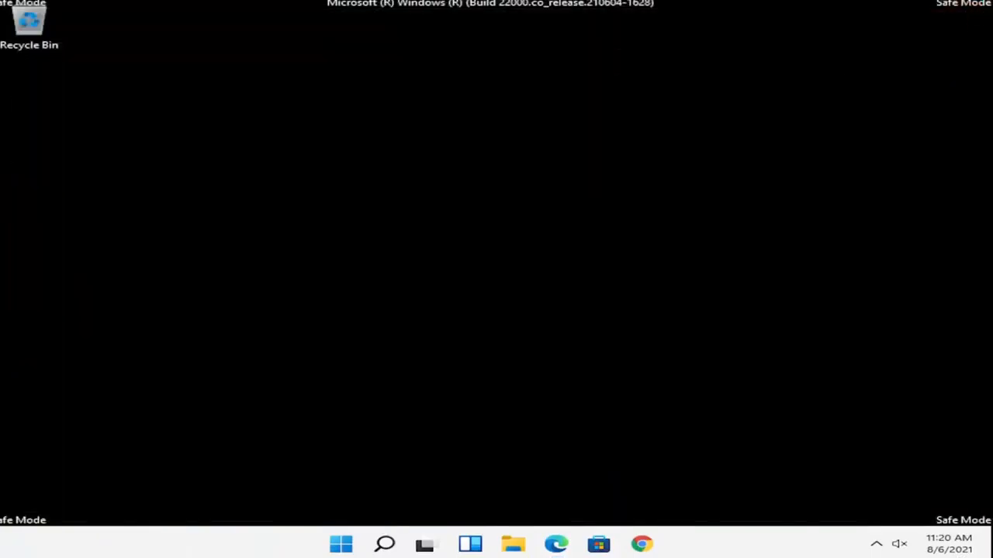
mouse_move(477, 413)
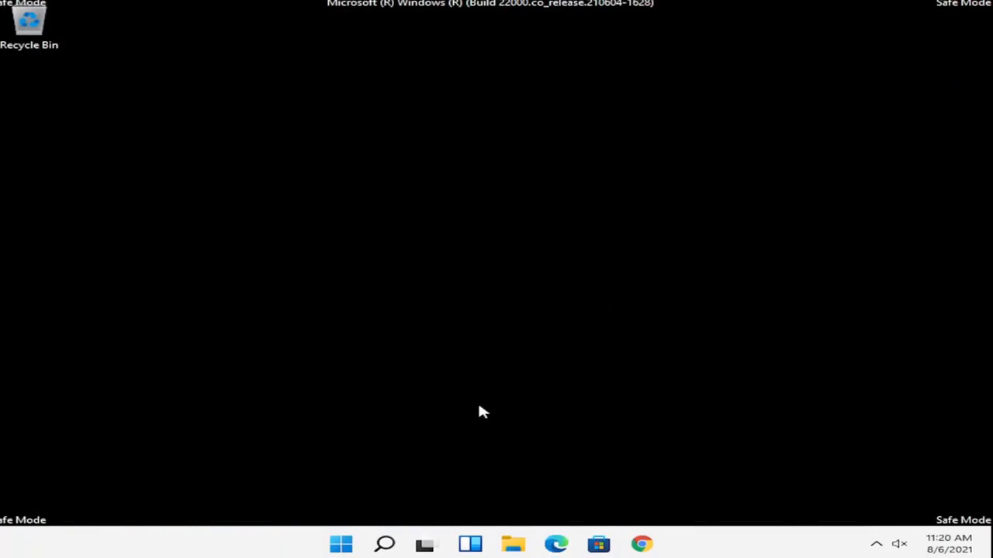
mouse_move(463, 412)
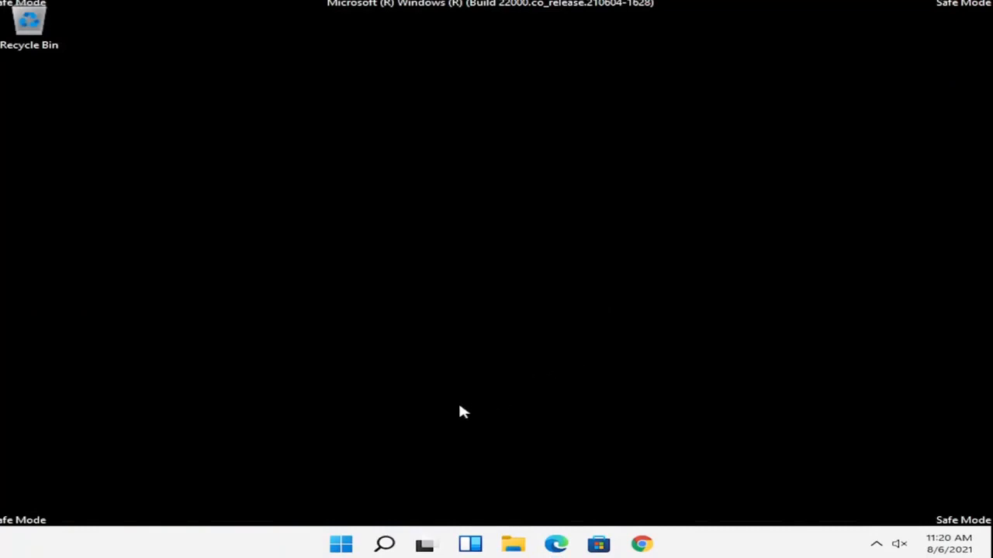
mouse_move(364, 481)
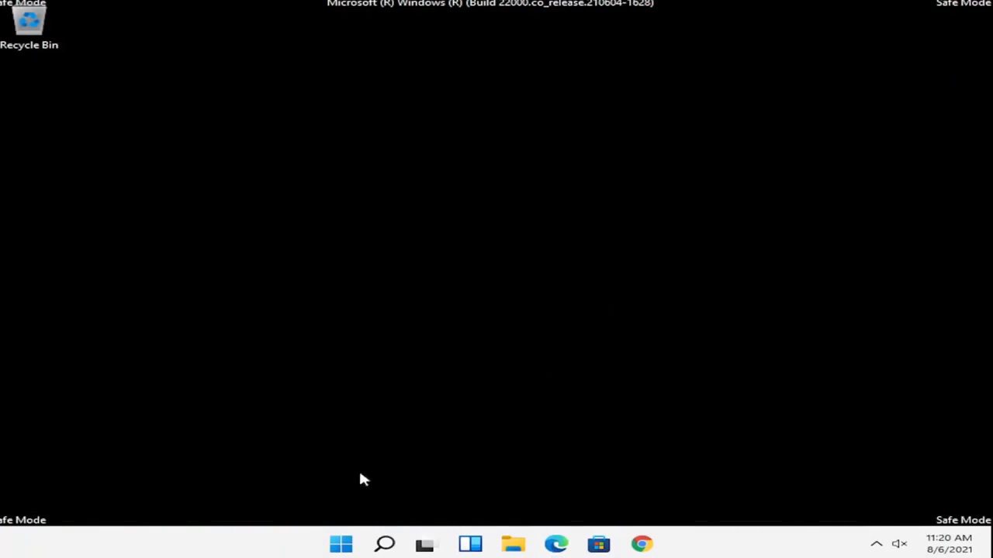
- Restart Windows from the Start right-click menu's Shut down or sign out options
right_click(342, 545)
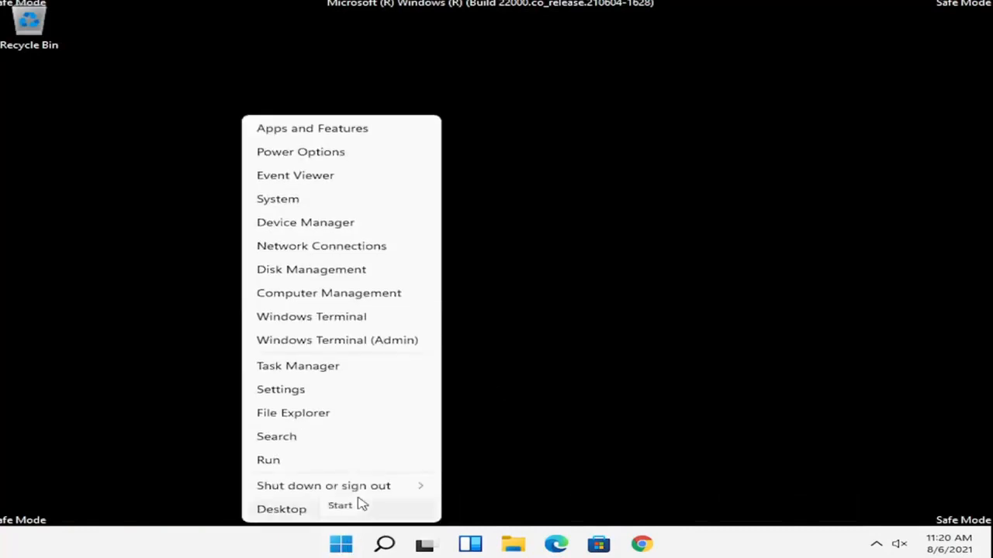
click(323, 486)
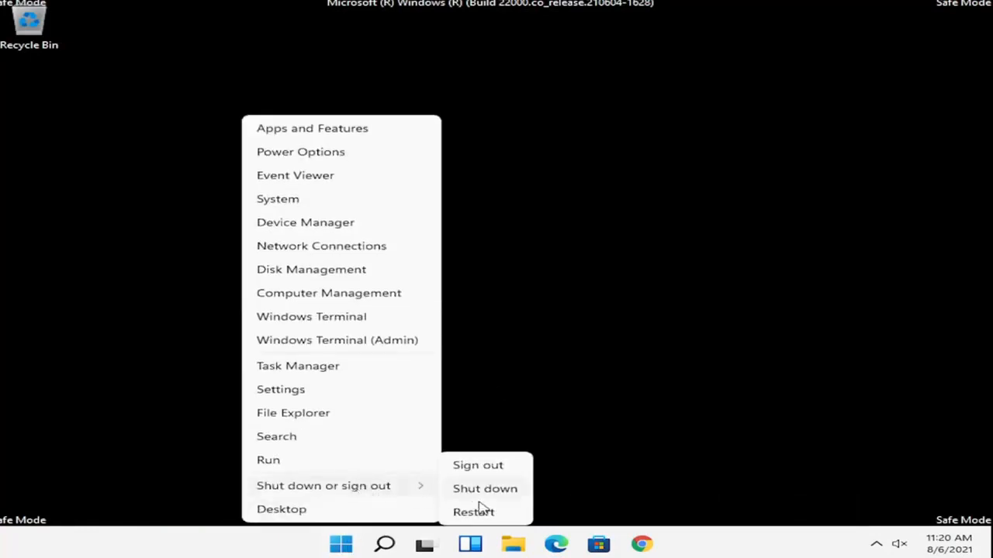
click(477, 466)
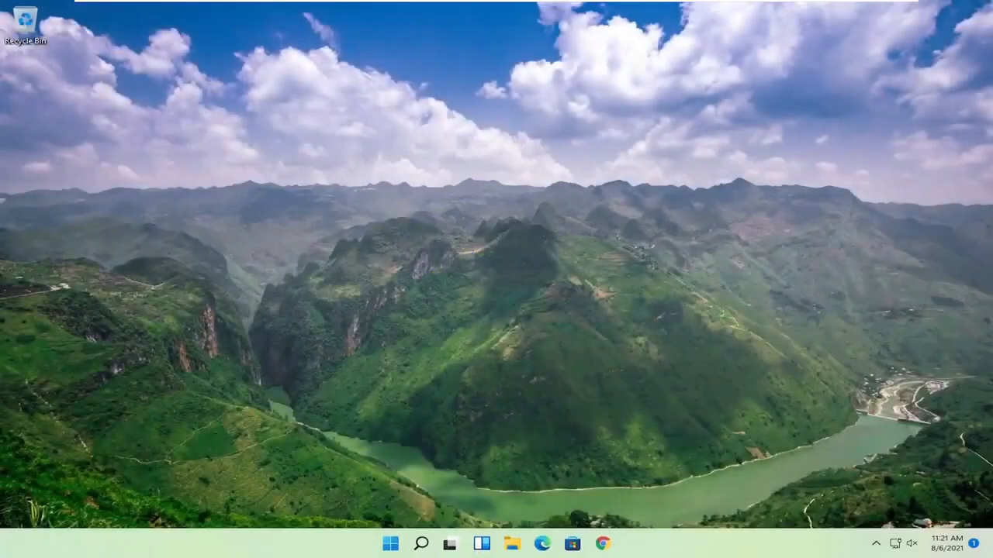
mouse_move(110, 279)
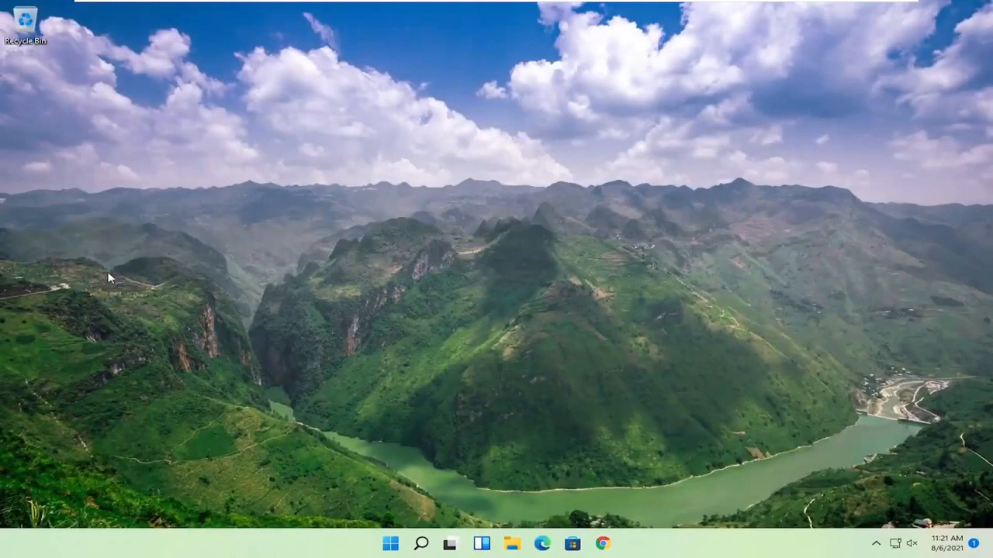
mouse_move(466, 143)
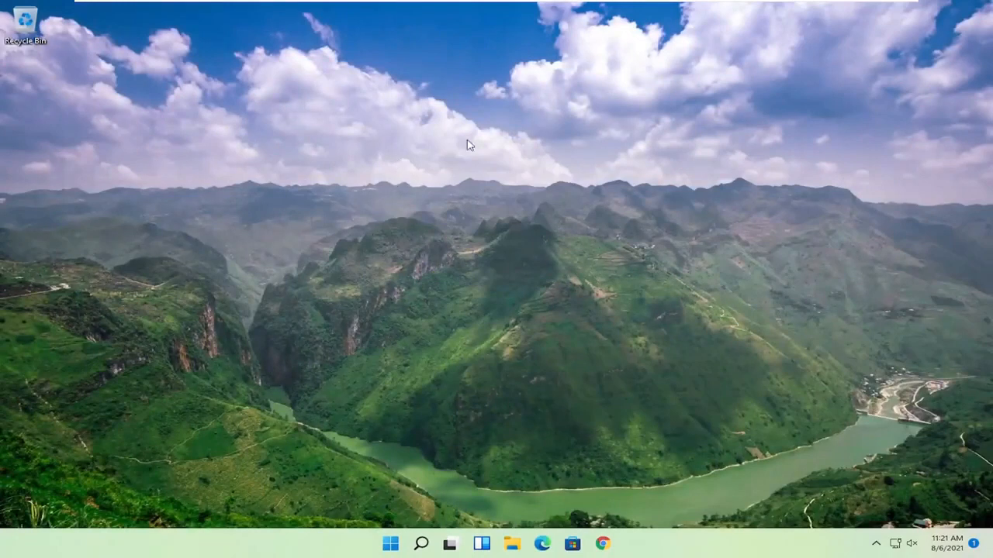
mouse_move(378, 184)
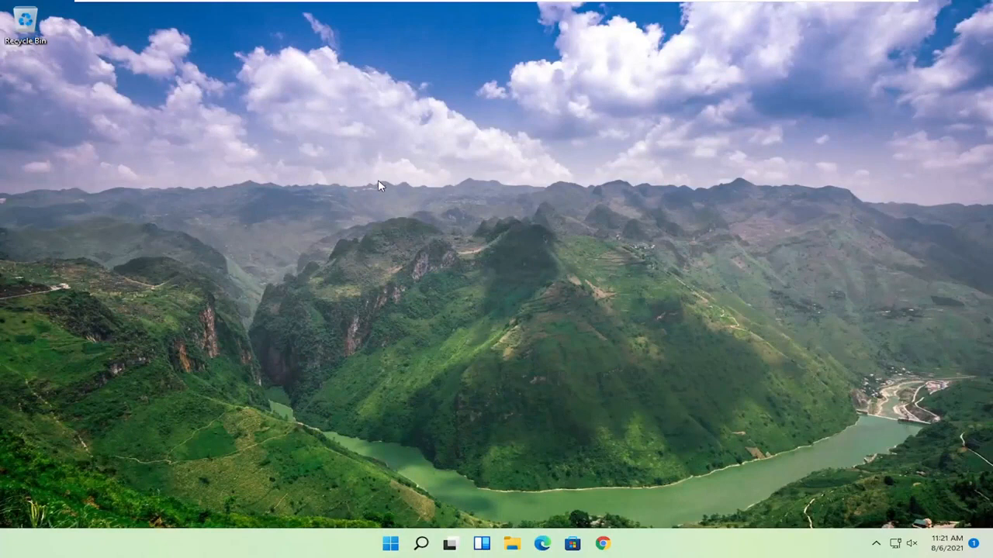
mouse_move(465, 285)
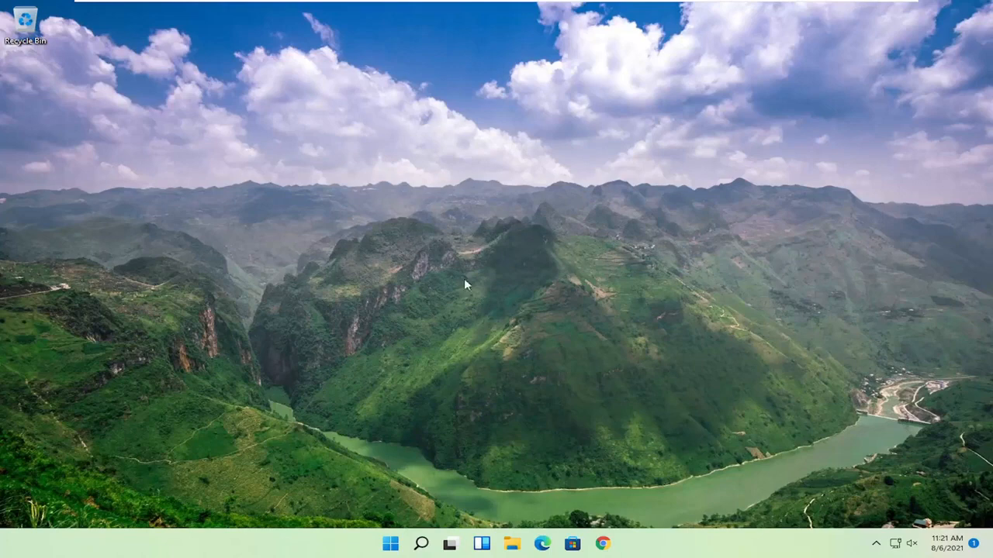